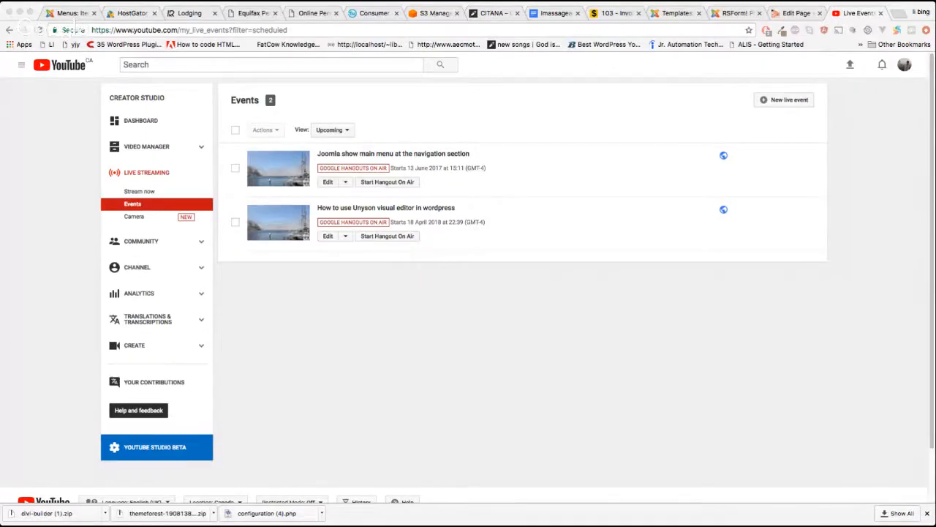
{"action": "mouse_move", "coordinate": [623, 357]}
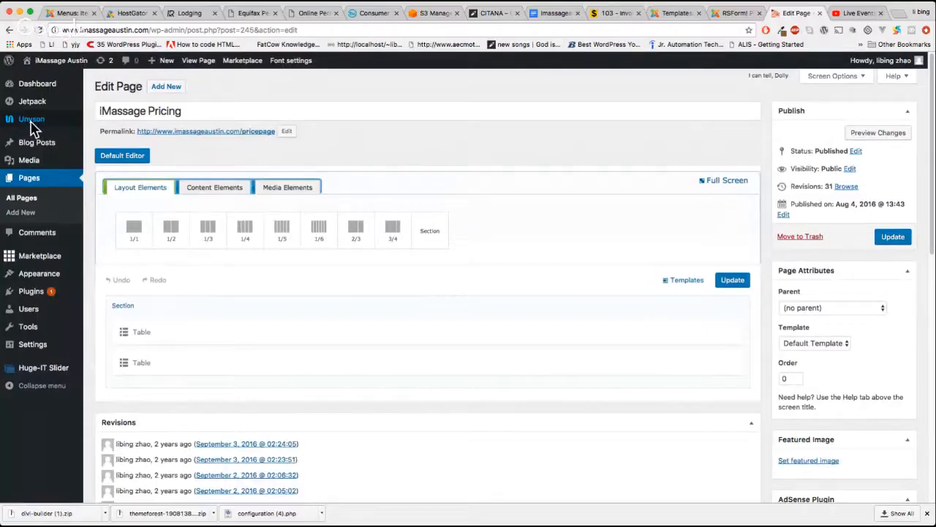
{"action": "mouse_move", "coordinate": [184, 149]}
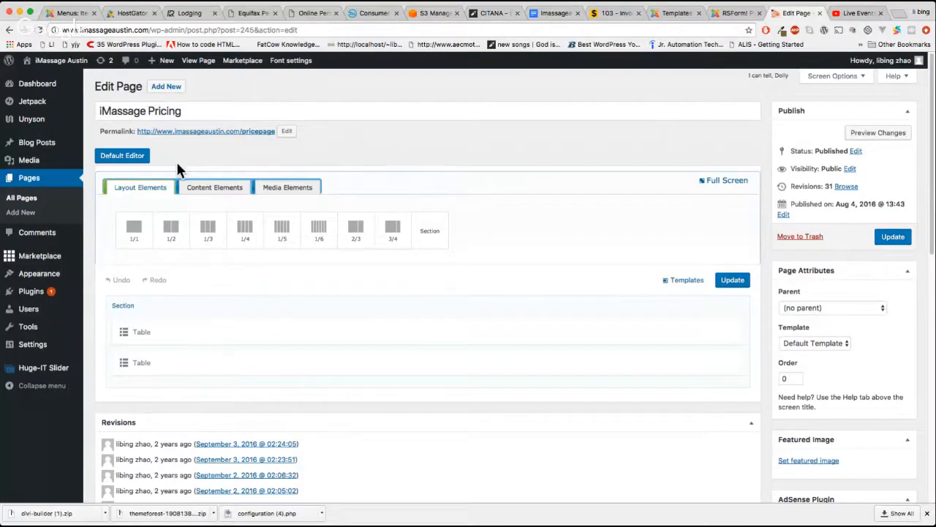
{"action": "mouse_move", "coordinate": [30, 159]}
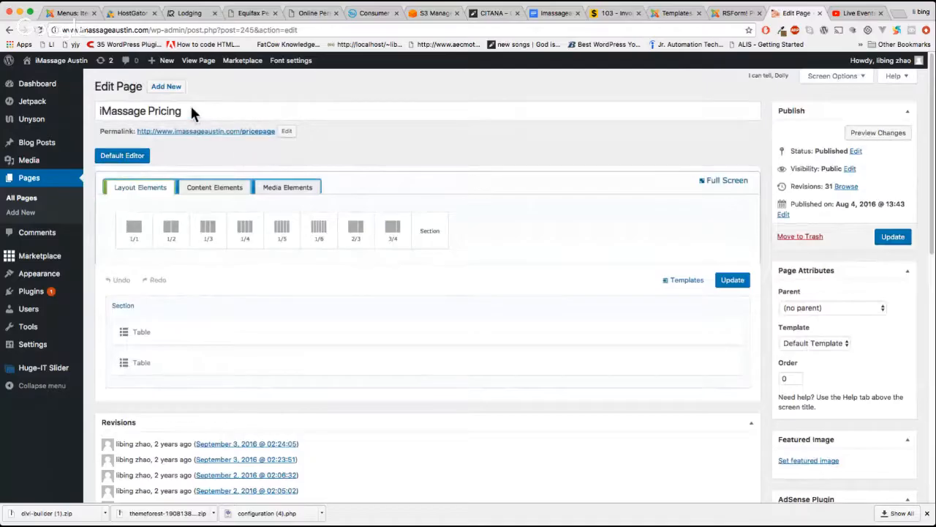
Step: Browse the page builder's text editor view and its content, media and layout element groups
{"action": "left_click", "coordinate": [122, 155]}
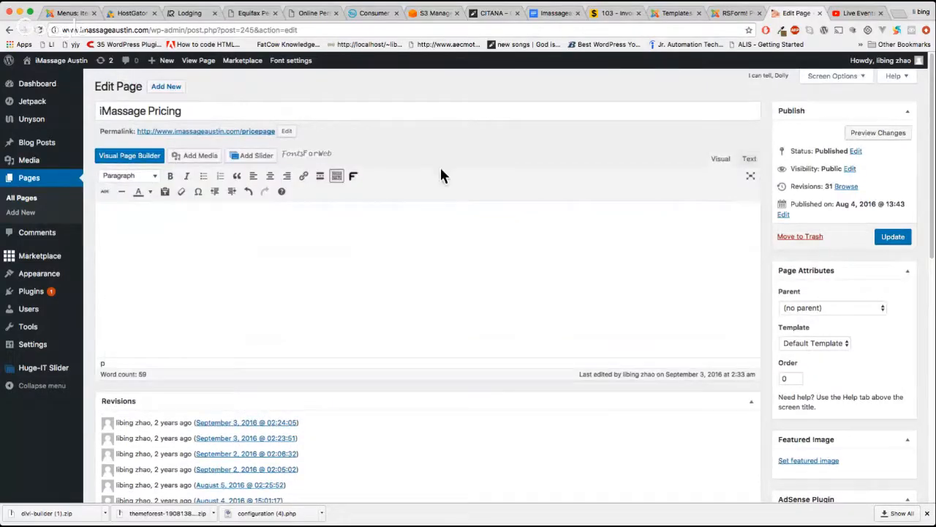
{"action": "left_click", "coordinate": [129, 155]}
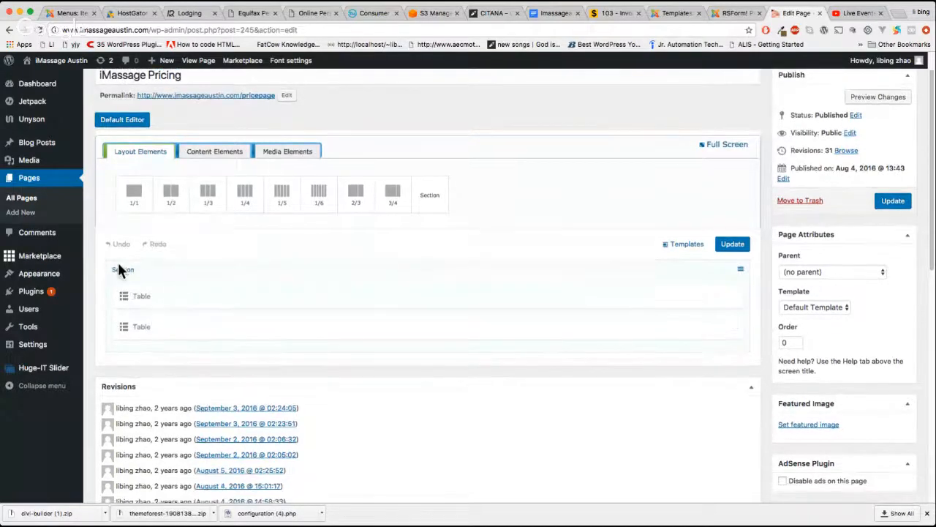
{"action": "mouse_move", "coordinate": [430, 194]}
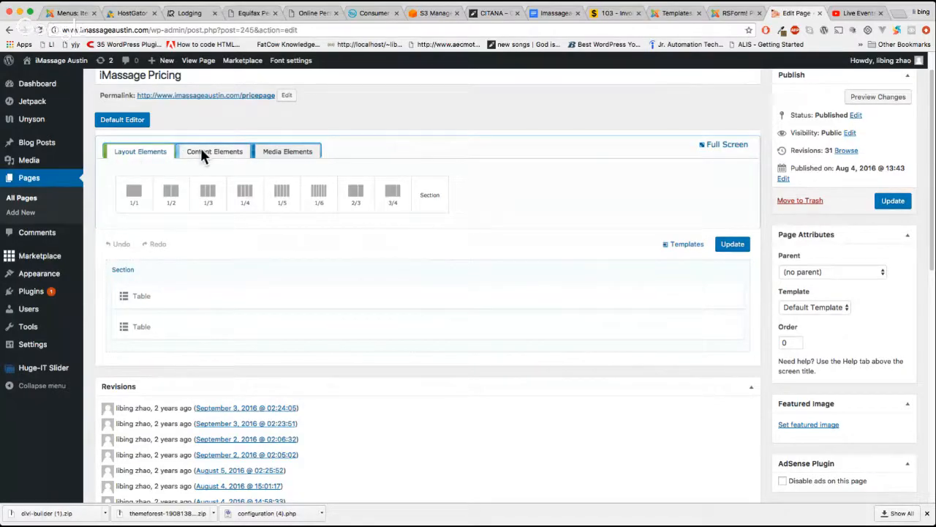
{"action": "left_click", "coordinate": [214, 151]}
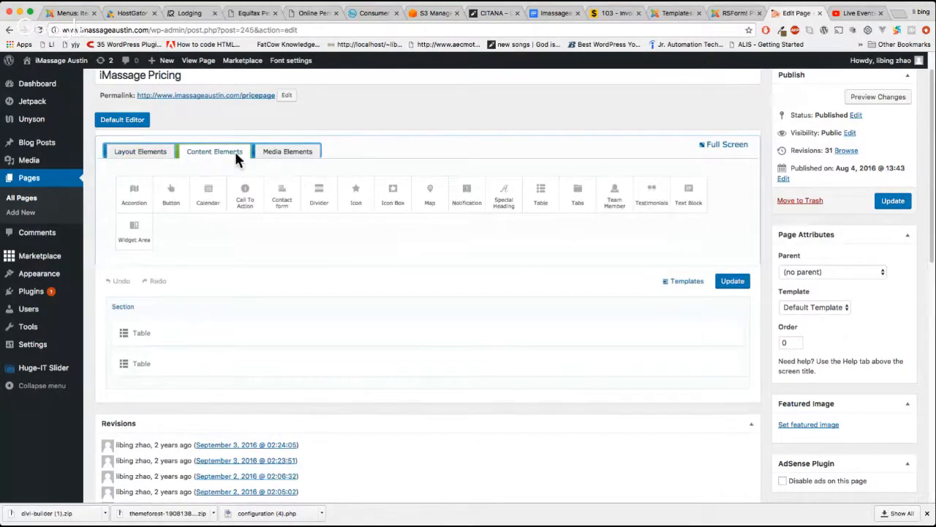
{"action": "mouse_move", "coordinate": [541, 193]}
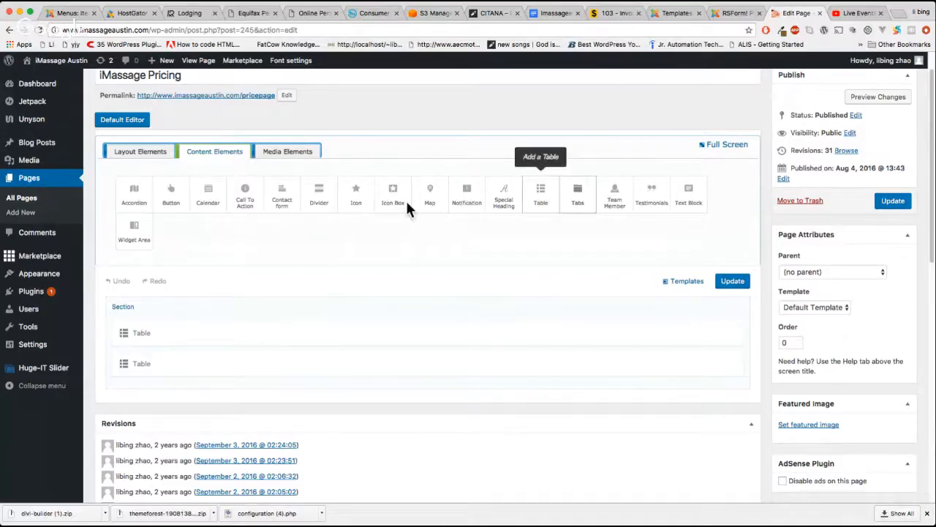
{"action": "mouse_move", "coordinate": [527, 208]}
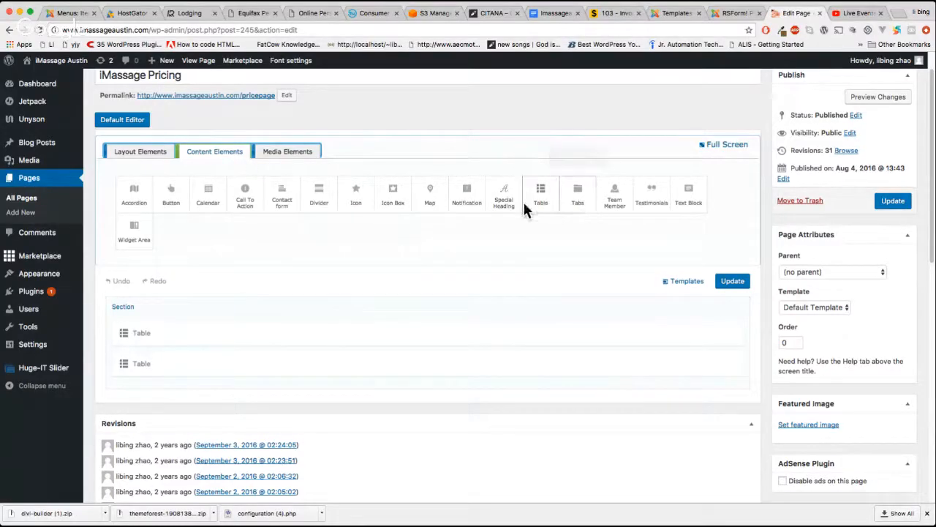
{"action": "mouse_move", "coordinate": [503, 193]}
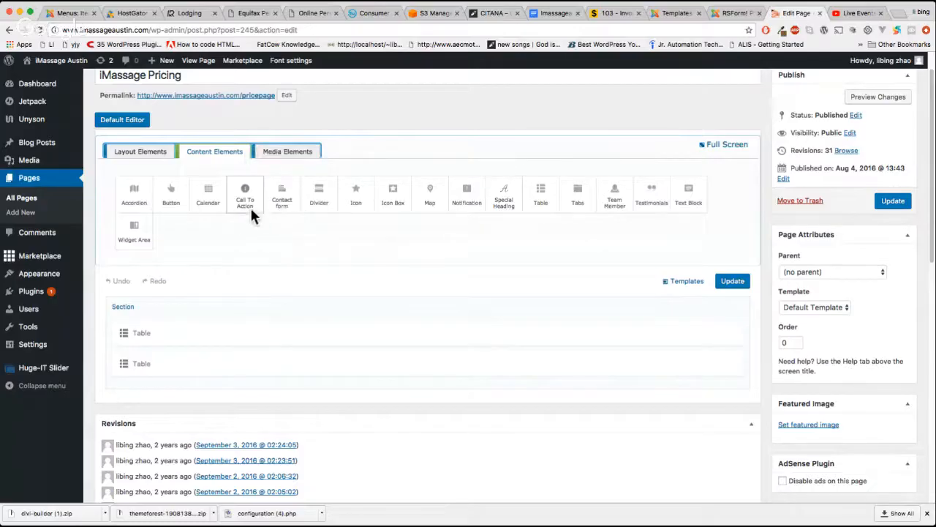
{"action": "left_click", "coordinate": [287, 151]}
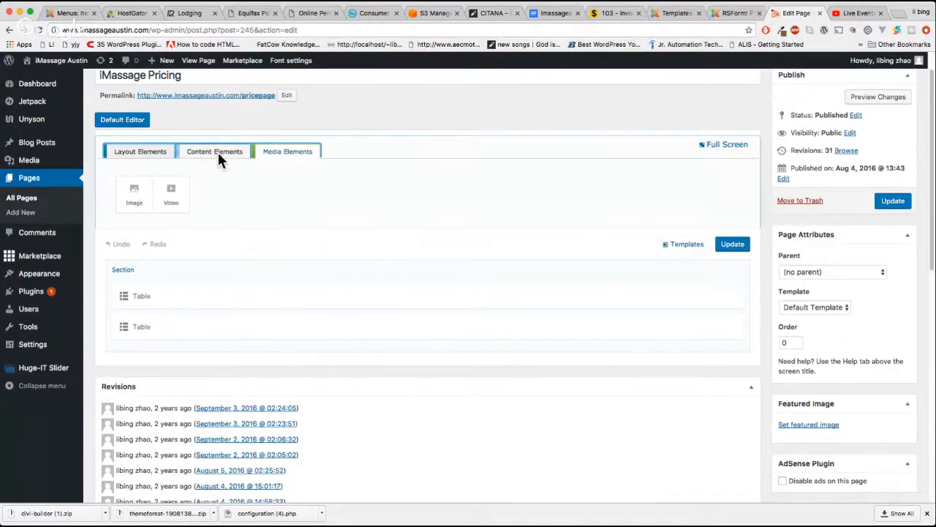
{"action": "mouse_move", "coordinate": [169, 194]}
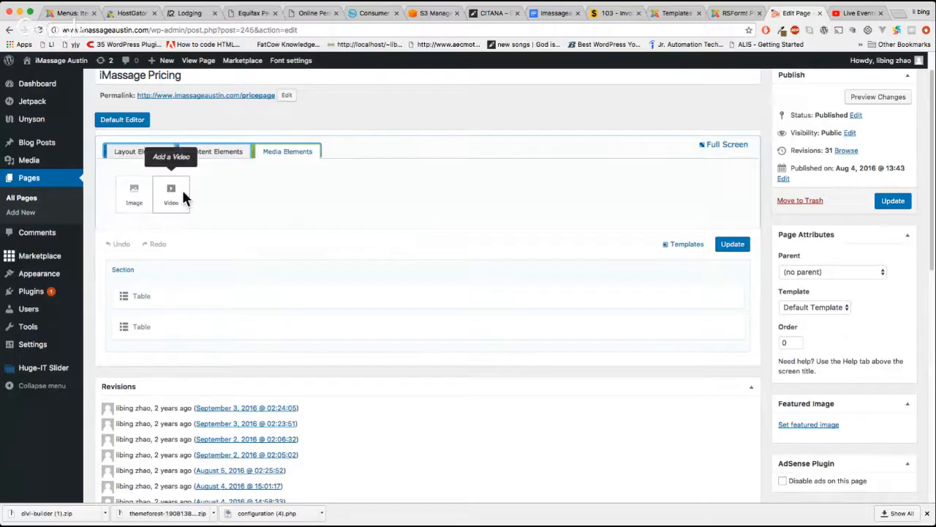
{"action": "left_click", "coordinate": [140, 150]}
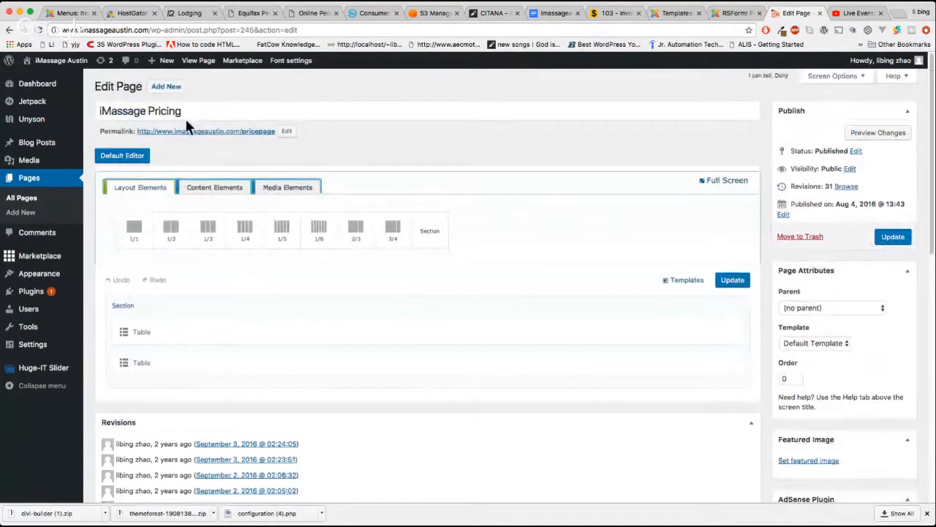
Step: Review the foot massage/combo/body massage pricing table, save it and update the page
{"action": "scroll", "scroll_direction": "down", "scroll_amount": 3}
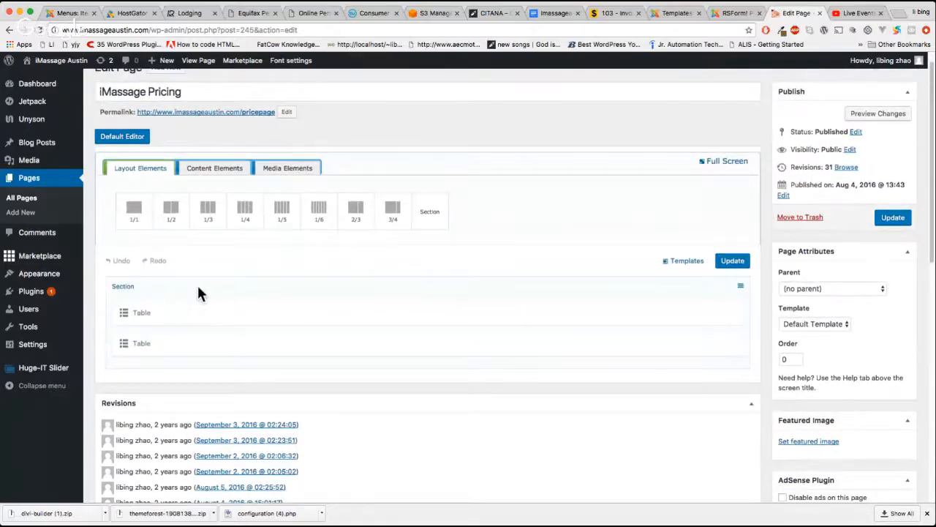
{"action": "left_click", "coordinate": [140, 313]}
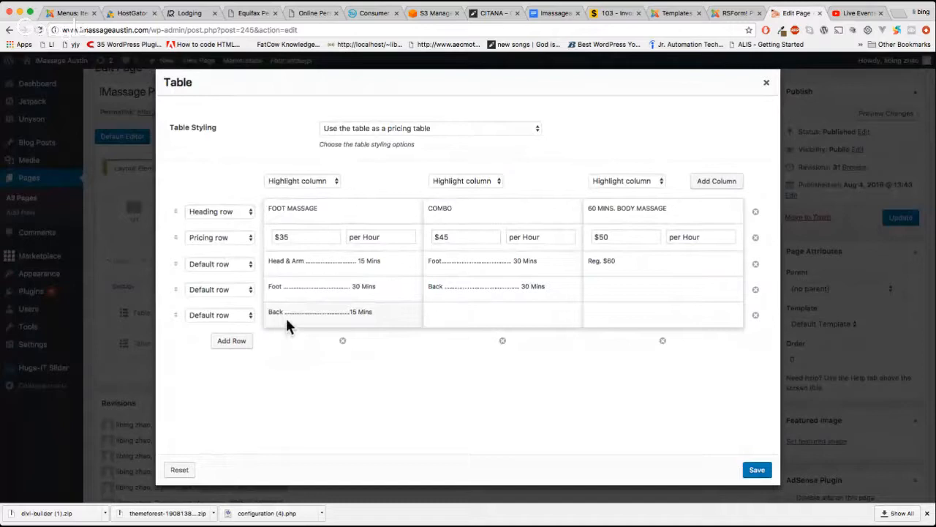
{"action": "left_click", "coordinate": [381, 237]}
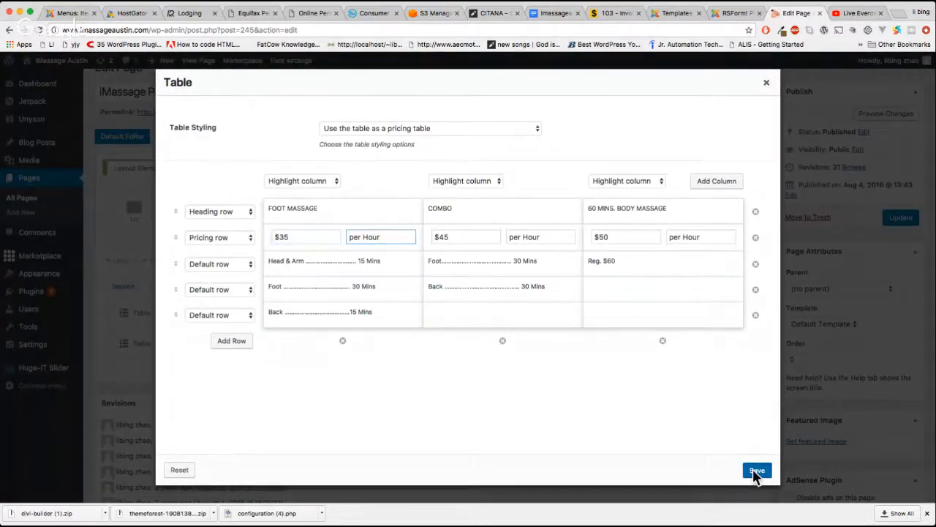
{"action": "left_click", "coordinate": [756, 471]}
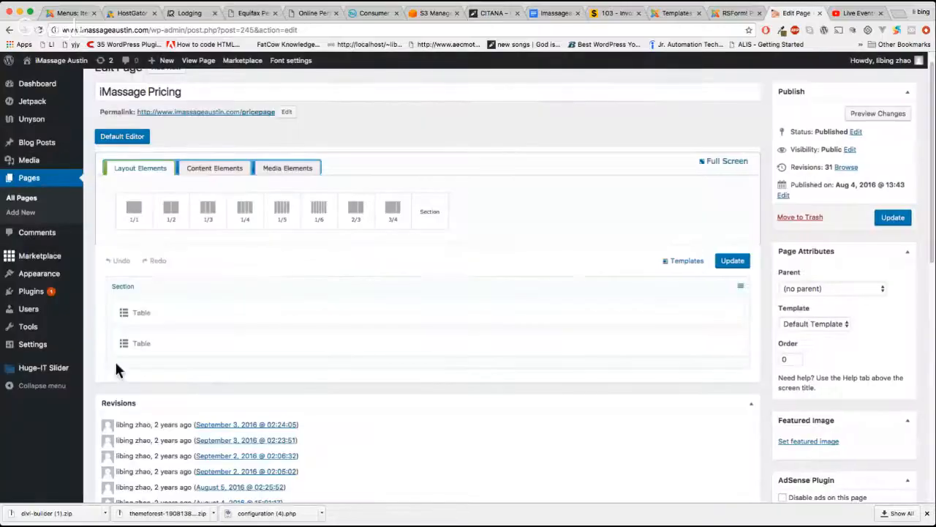
{"action": "left_click", "coordinate": [140, 313]}
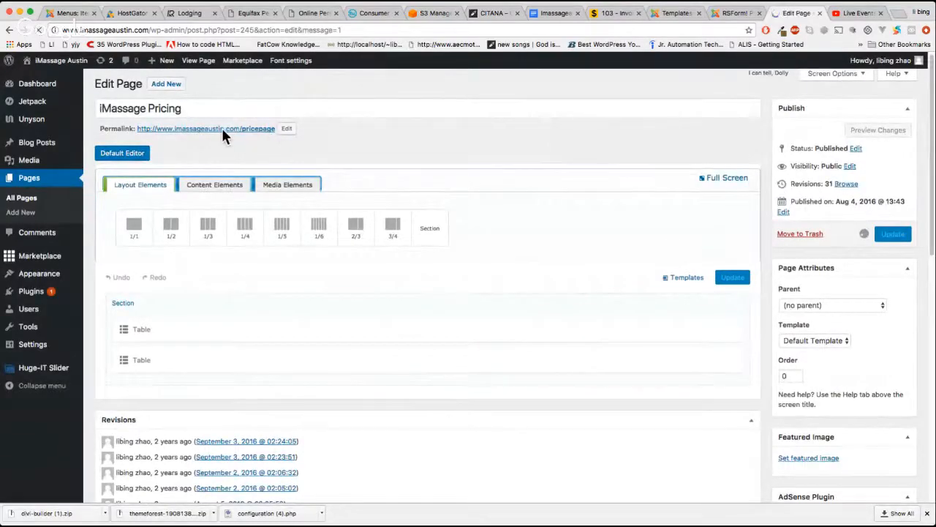
Step: View the live iMassage Pricing page and its pricing tables with Combo at $45
{"action": "left_click", "coordinate": [731, 276]}
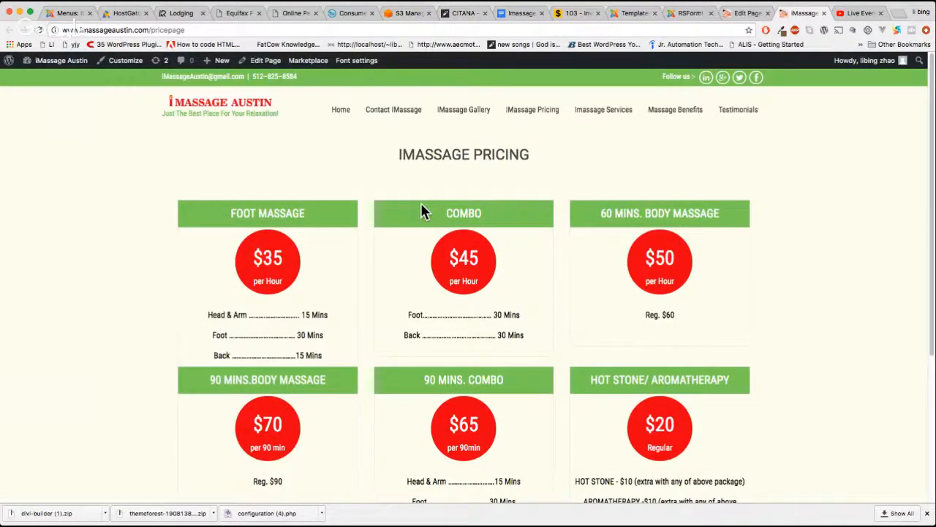
{"action": "mouse_move", "coordinate": [533, 109]}
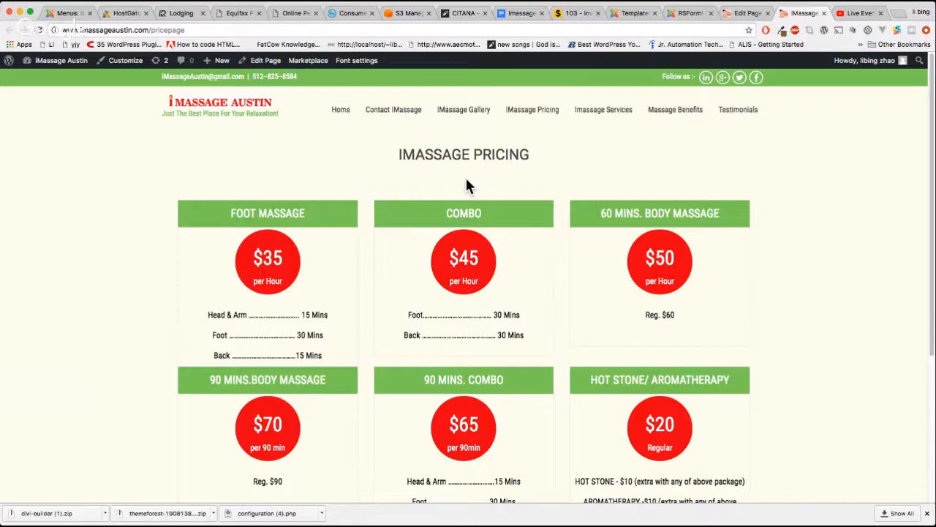
{"action": "mouse_move", "coordinate": [475, 191]}
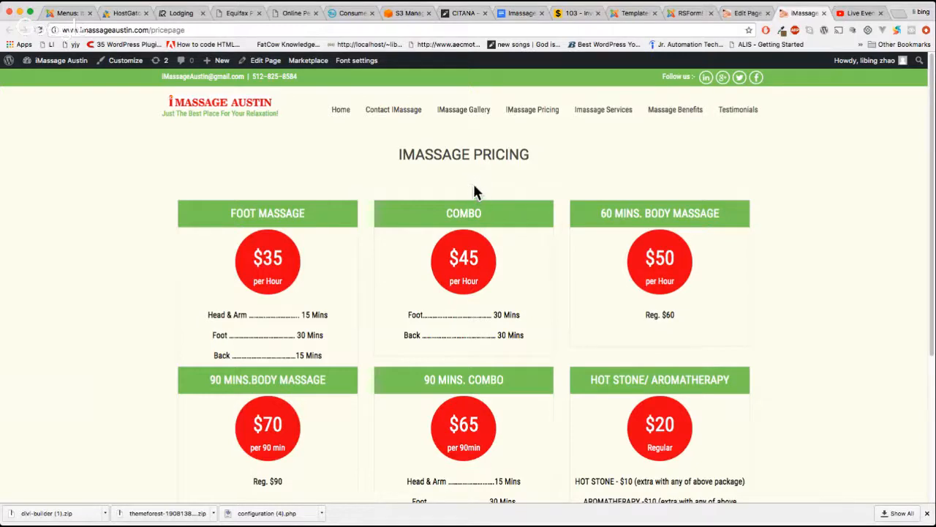
{"action": "scroll", "scroll_direction": "down", "scroll_amount": 3}
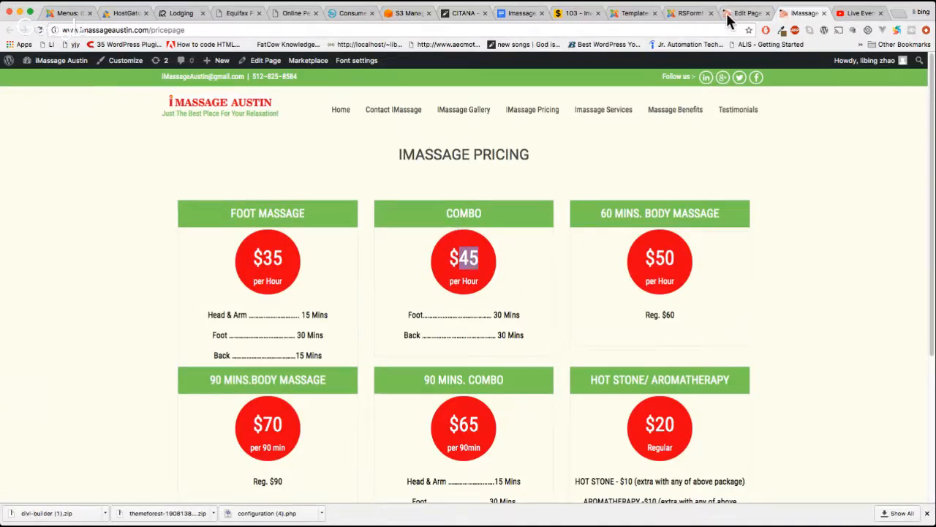
Step: Back in the editor, add a 0 to the Combo price in the pricing table, making it $450
{"action": "left_click", "coordinate": [746, 13]}
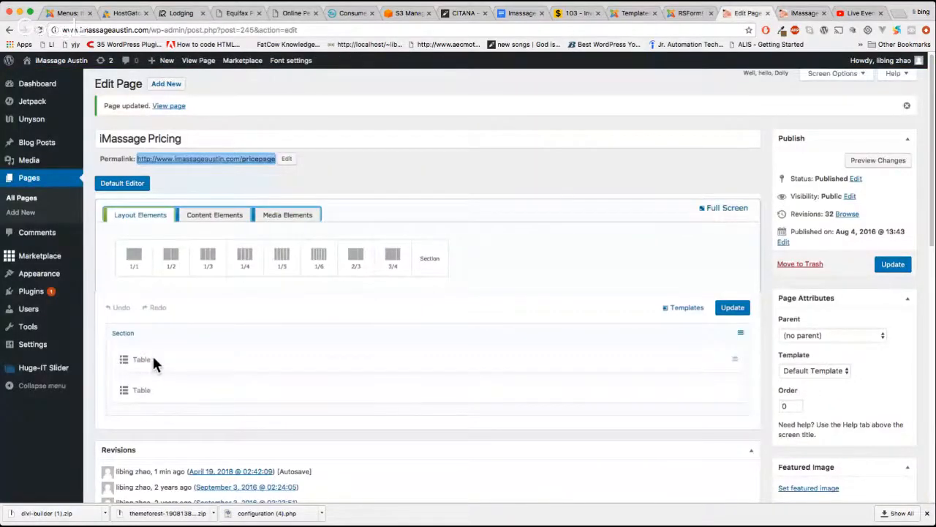
{"action": "left_click", "coordinate": [140, 360]}
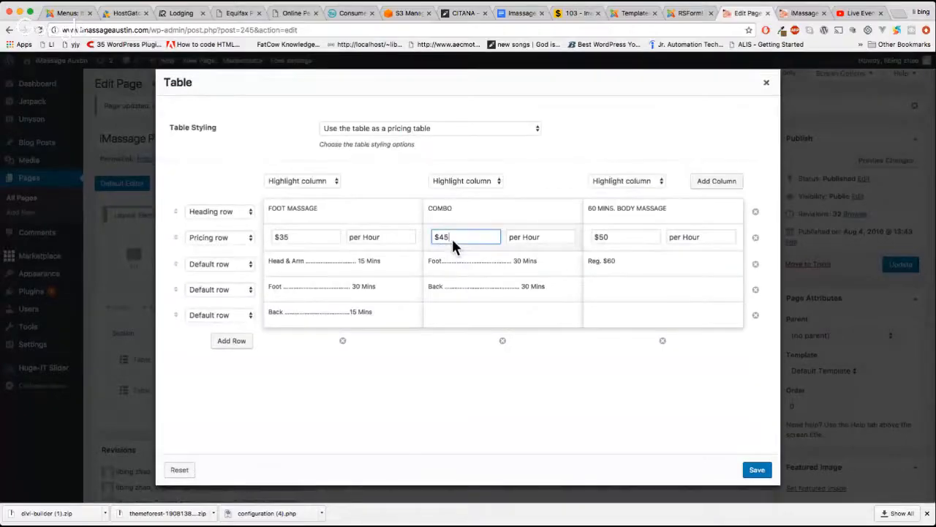
{"action": "type", "text": "0"}
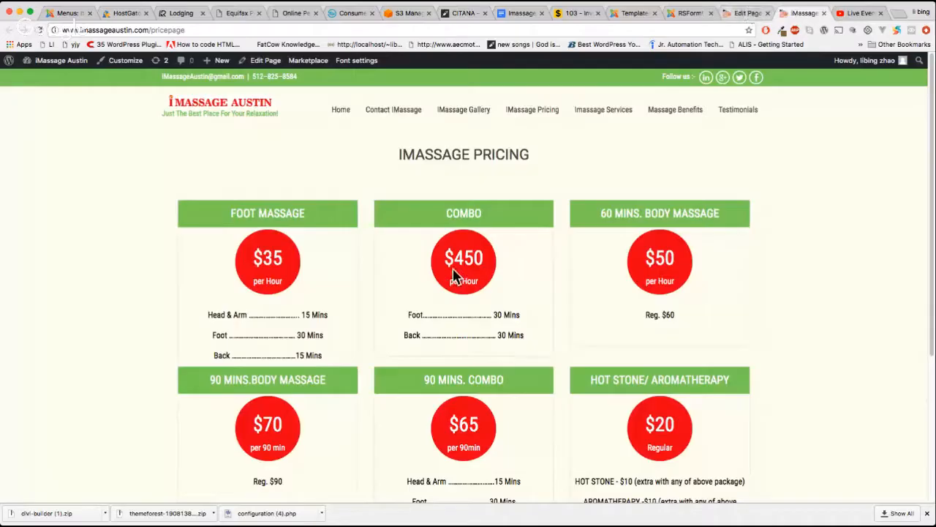
Step: Delete the extra zero so Combo reads $45 again and save the table
{"action": "double_click", "coordinate": [464, 257]}
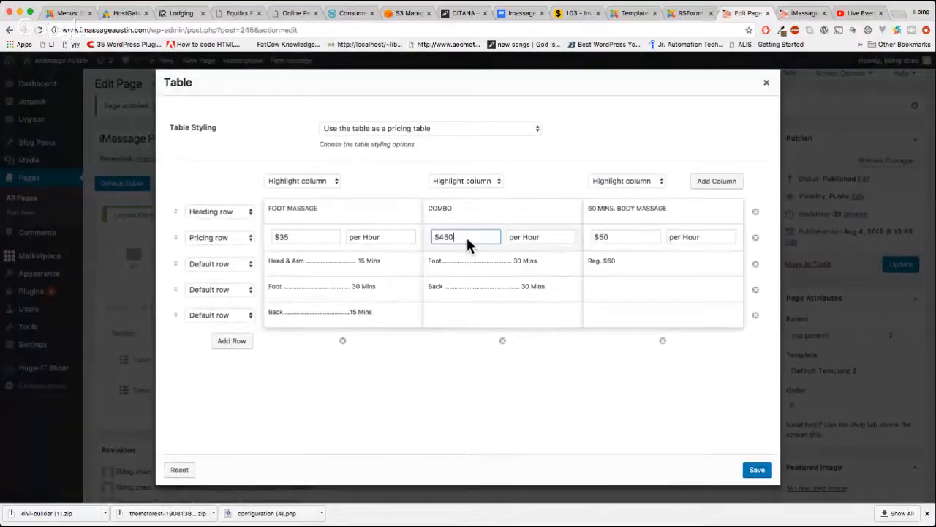
{"action": "key", "text": "Backspace"}
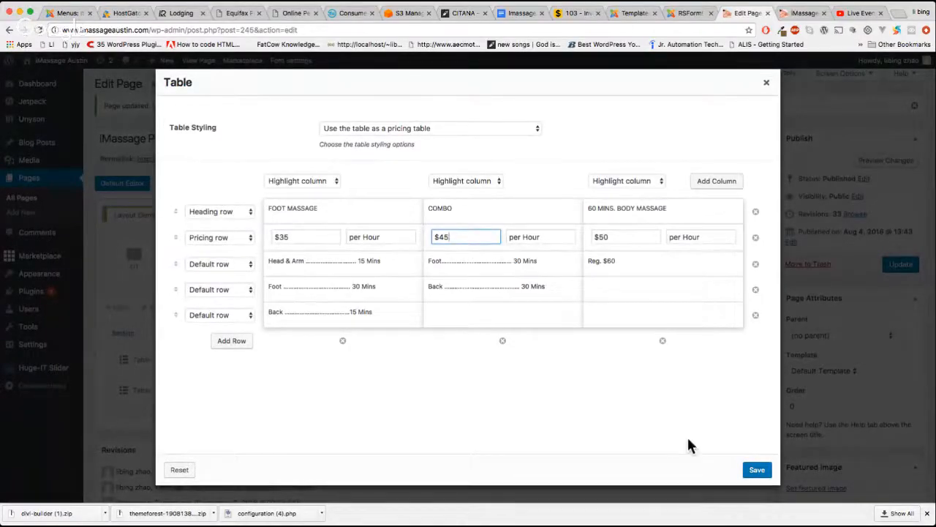
{"action": "left_click", "coordinate": [767, 82]}
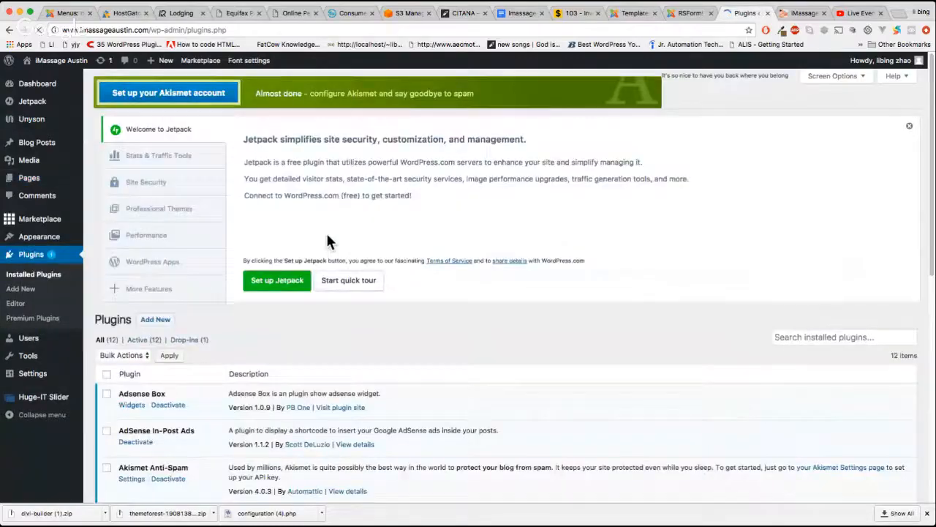
Step: Scroll through the Installed Plugins list, then return to the live pricing page still showing $450
{"action": "scroll", "scroll_direction": "down", "scroll_amount": 3}
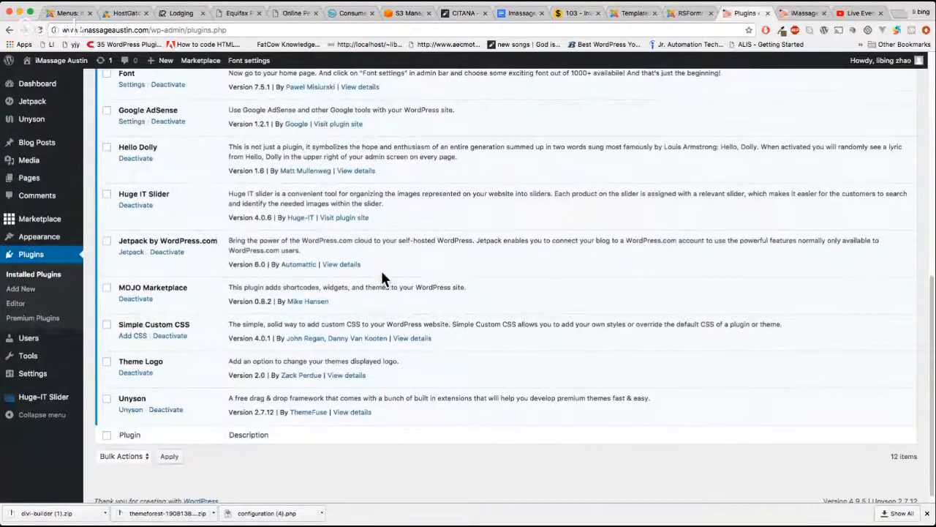
{"action": "scroll", "scroll_direction": "down", "scroll_amount": 3}
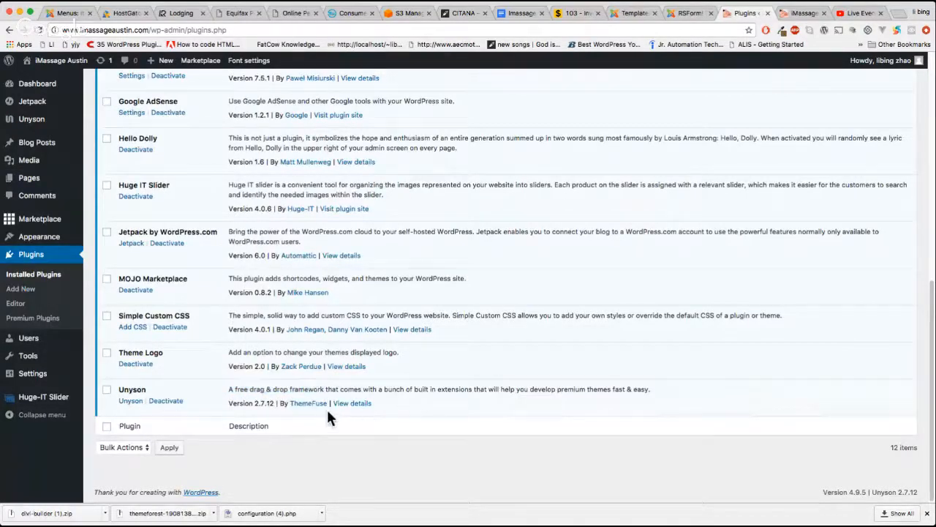
{"action": "mouse_move", "coordinate": [365, 409]}
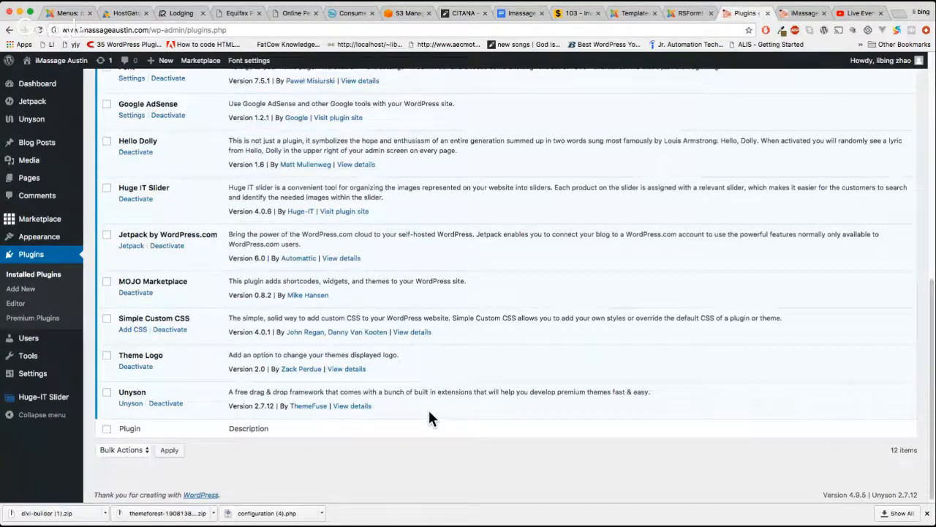
{"action": "left_click", "coordinate": [802, 13]}
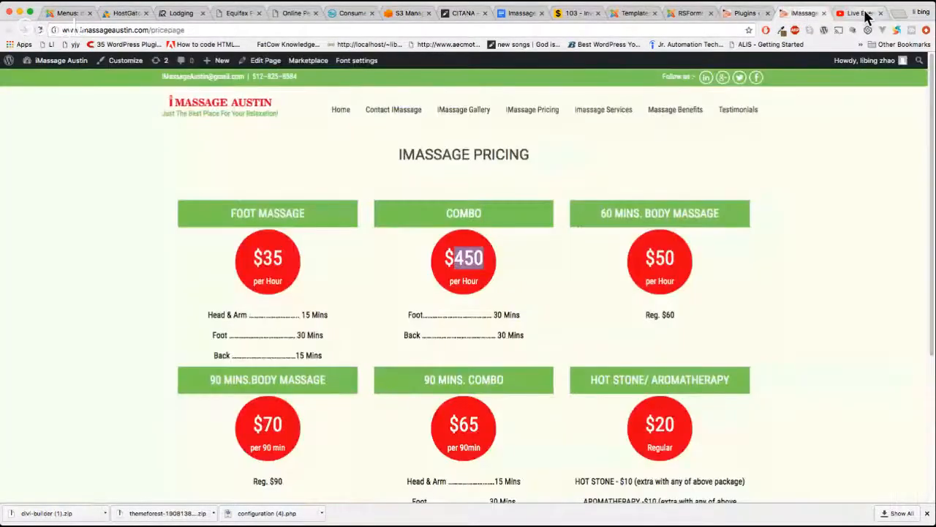